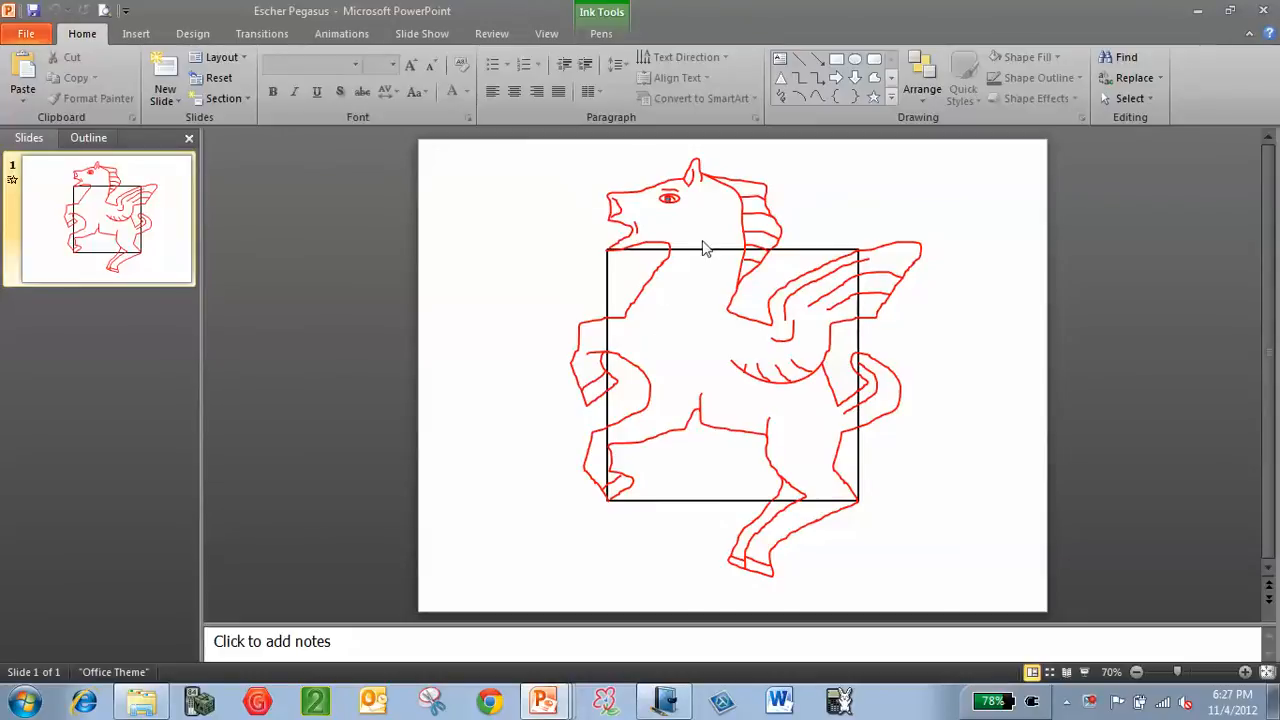
mouse_move(612, 316)
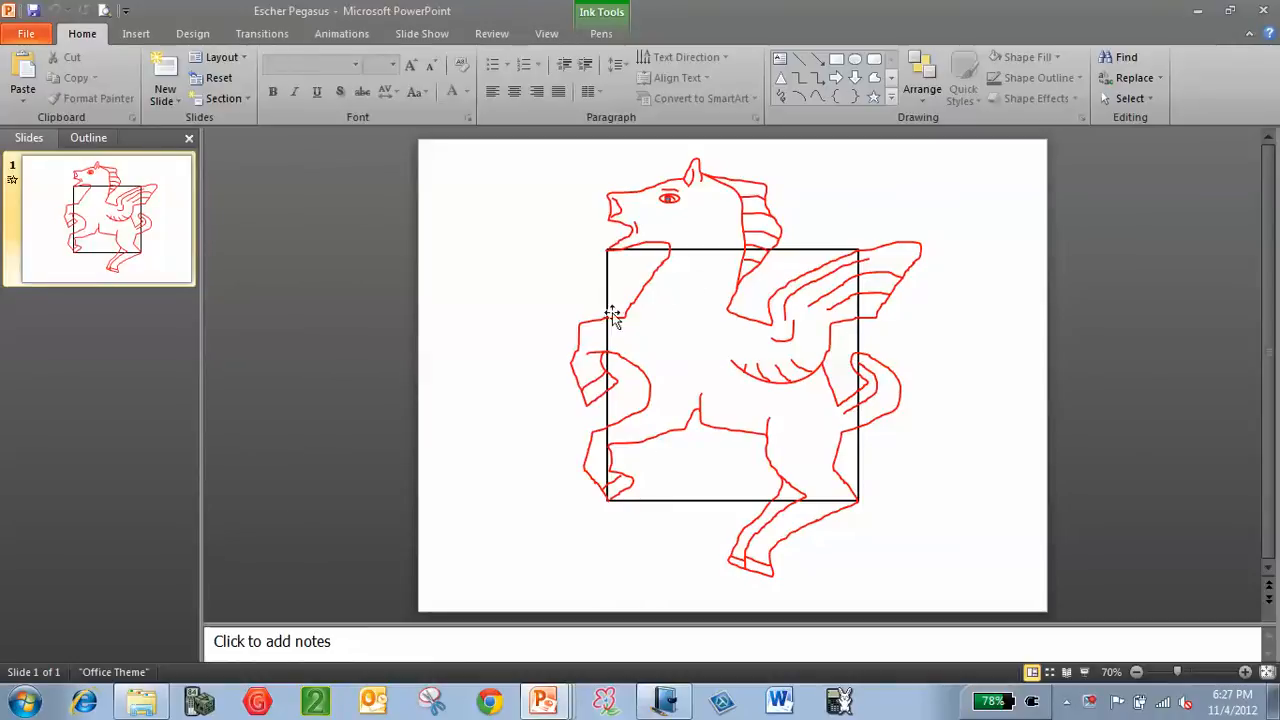
mouse_move(726, 356)
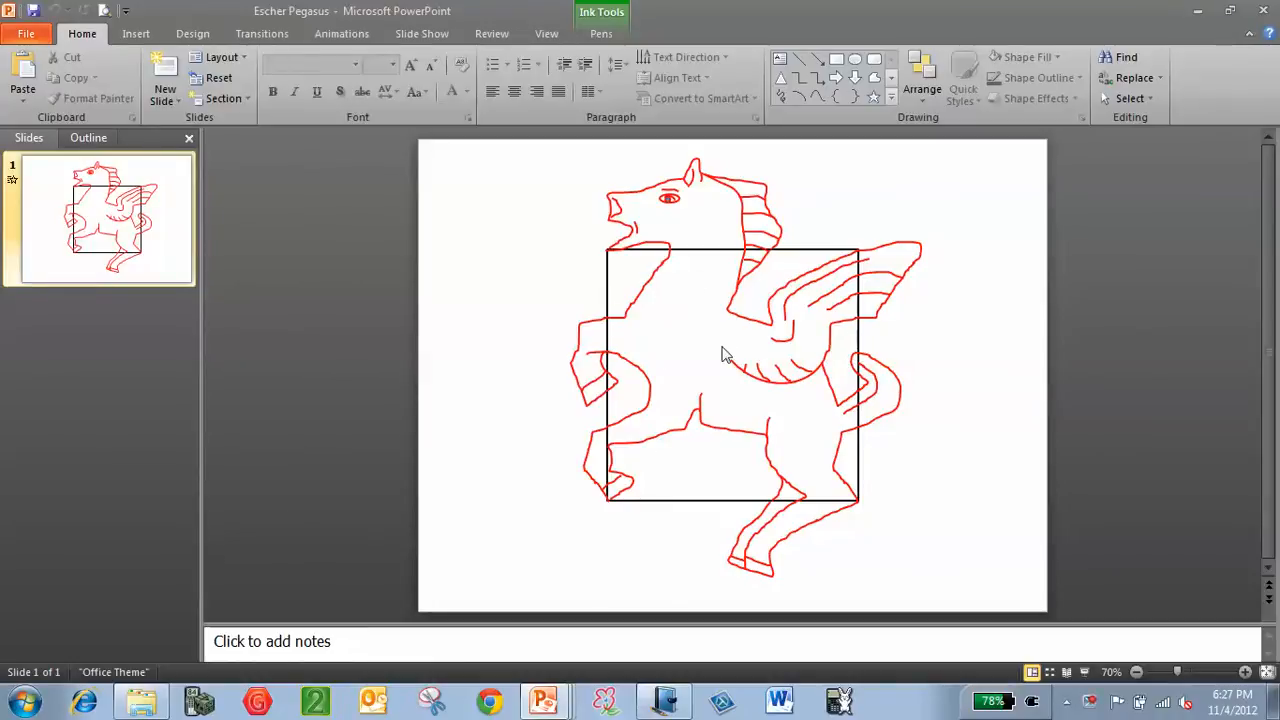
mouse_move(658, 278)
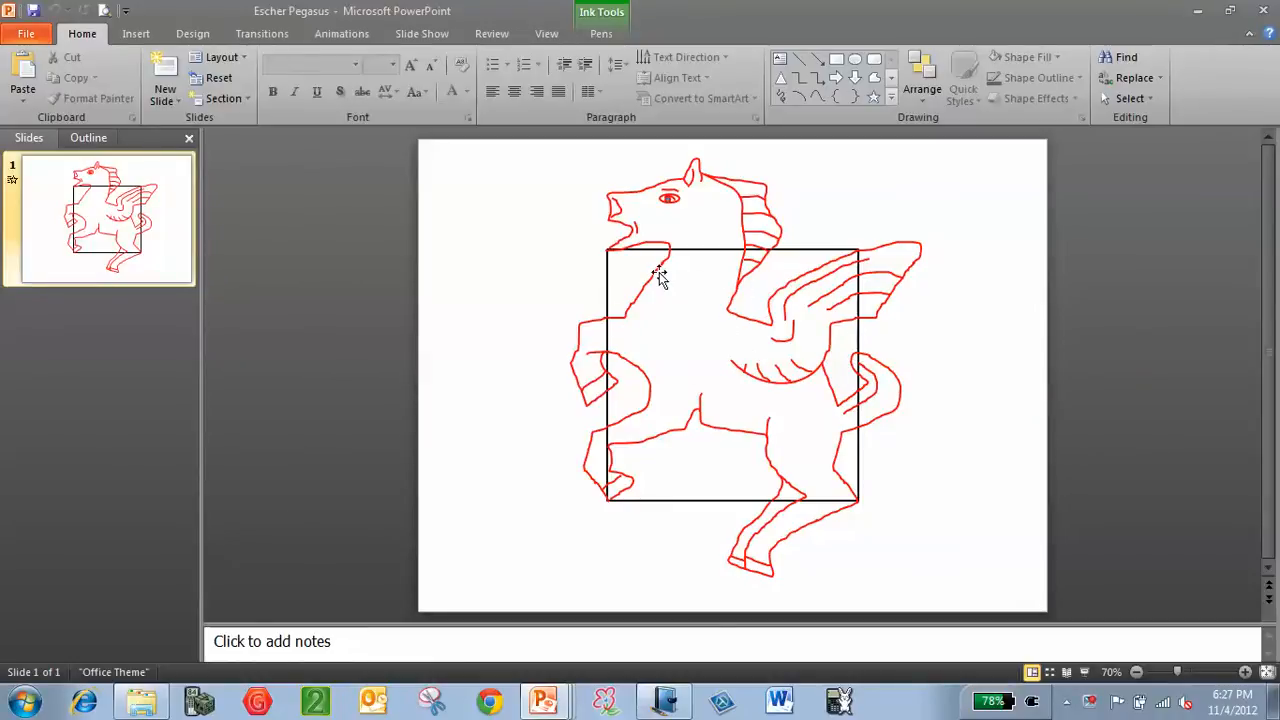
mouse_move(640, 356)
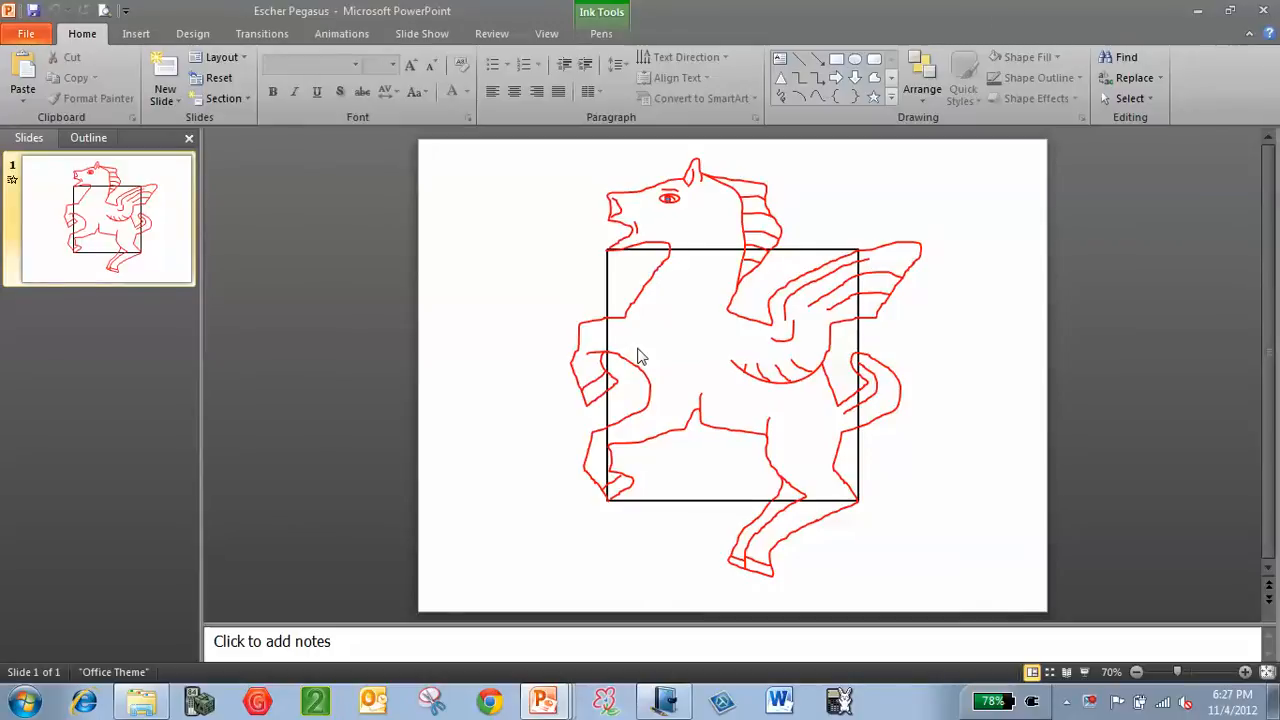